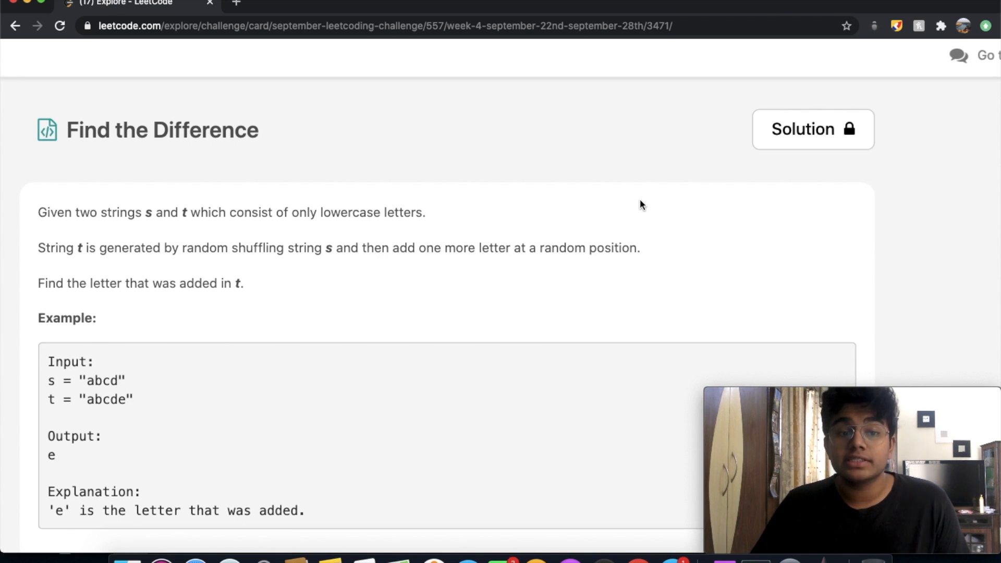
mouse_move(248, 230)
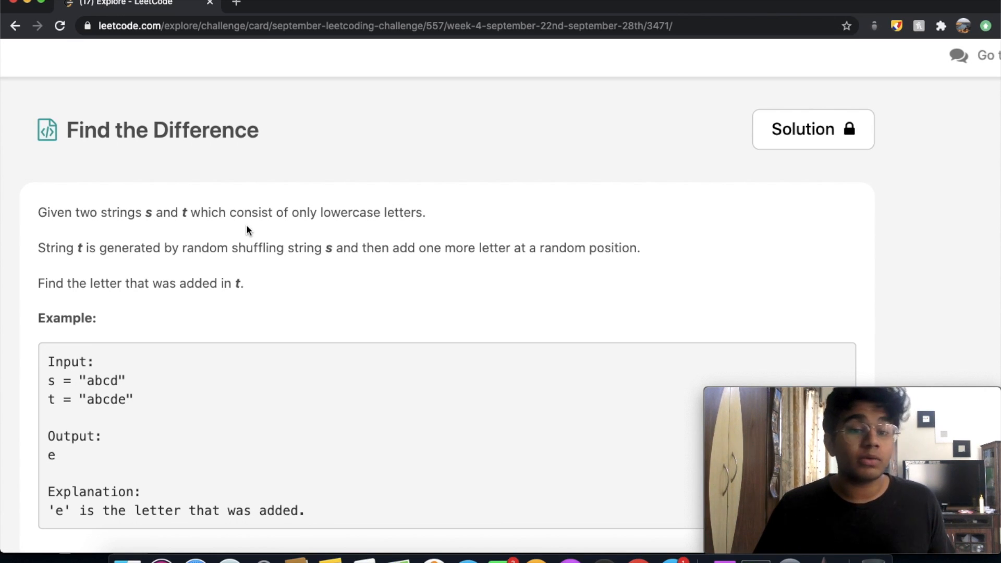
- Scroll past the problem statement to the Python3 editor holding the list-removal solution
scroll(down, 3)
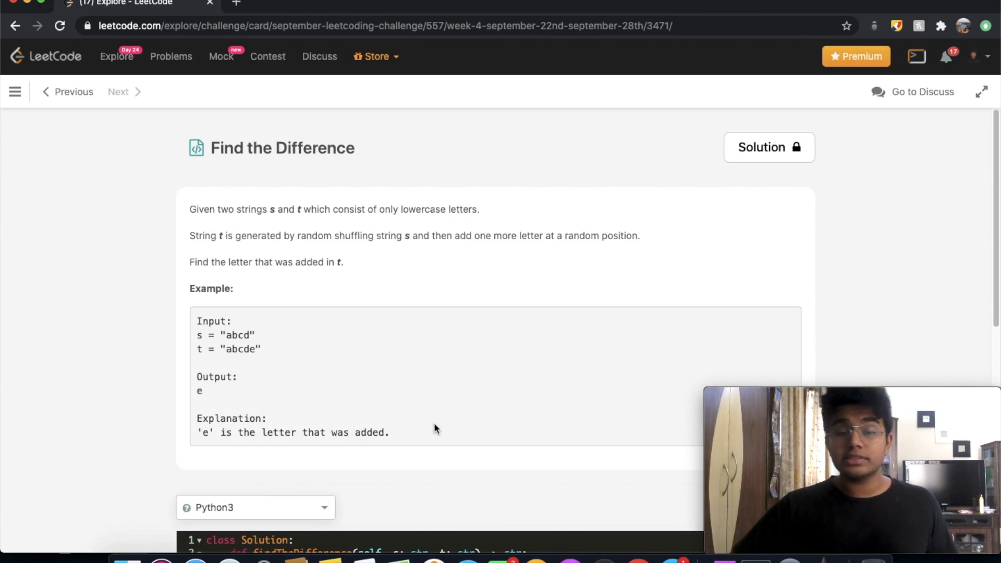
scroll(down, 3)
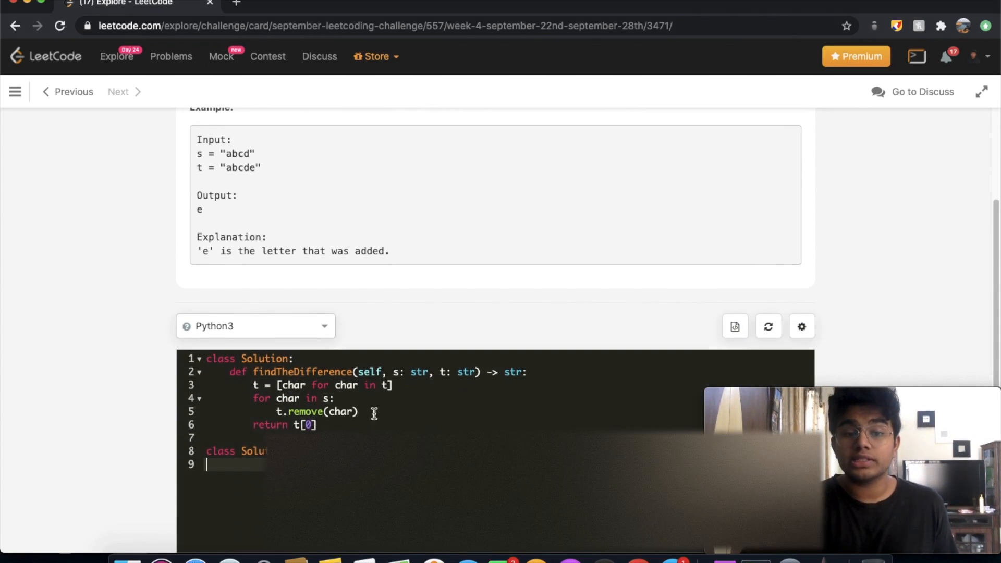
scroll(down, 3)
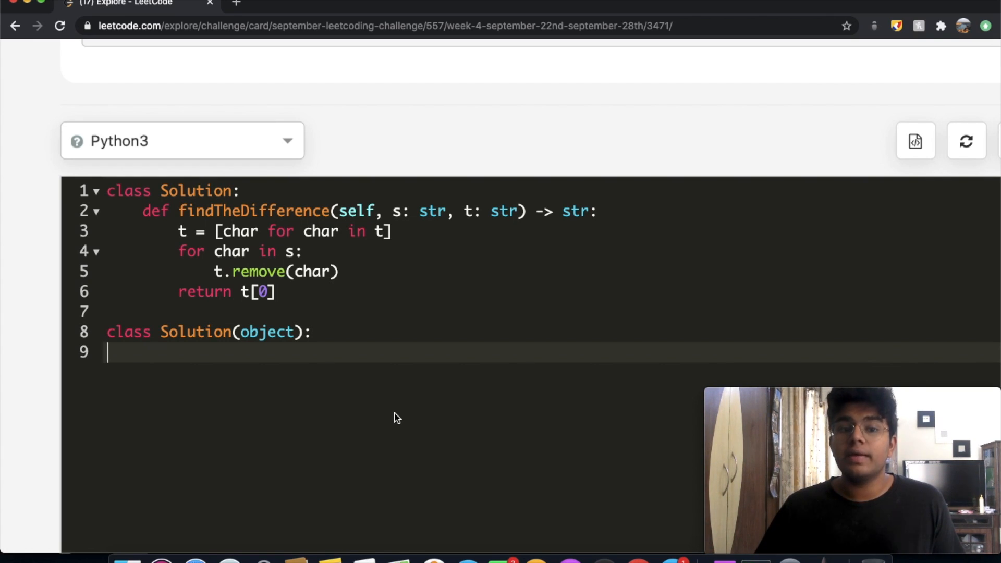
mouse_move(251, 255)
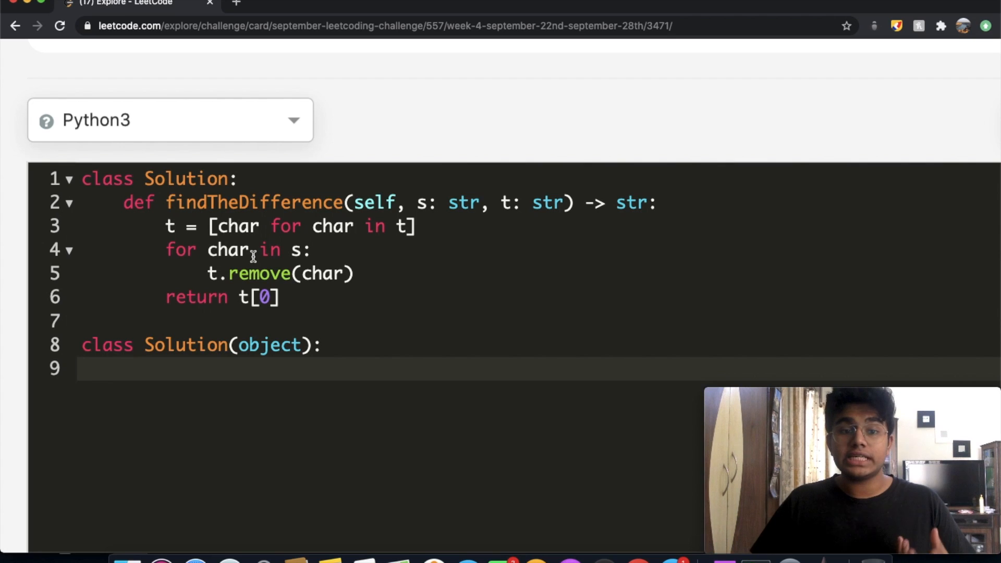
mouse_move(198, 226)
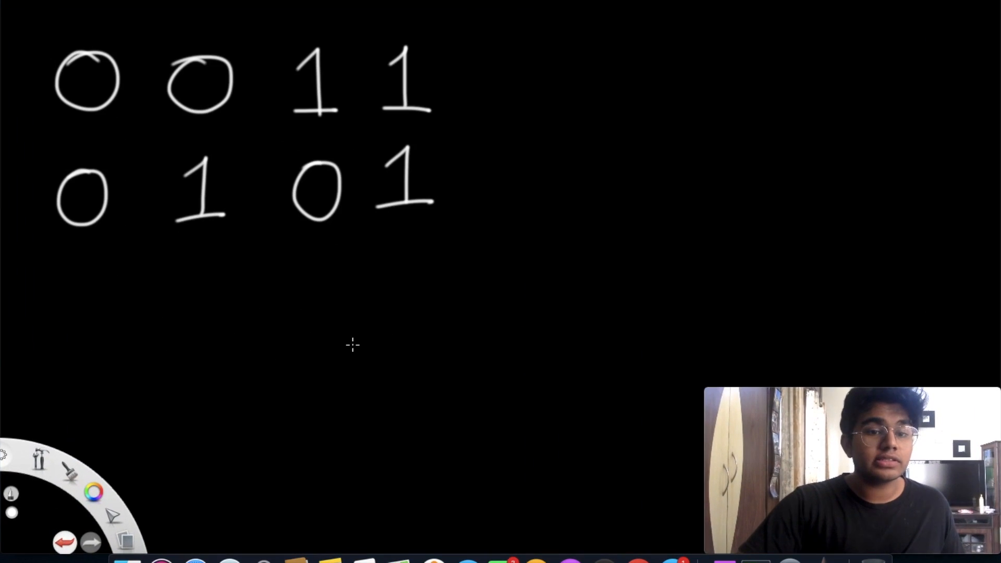
mouse_move(59, 260)
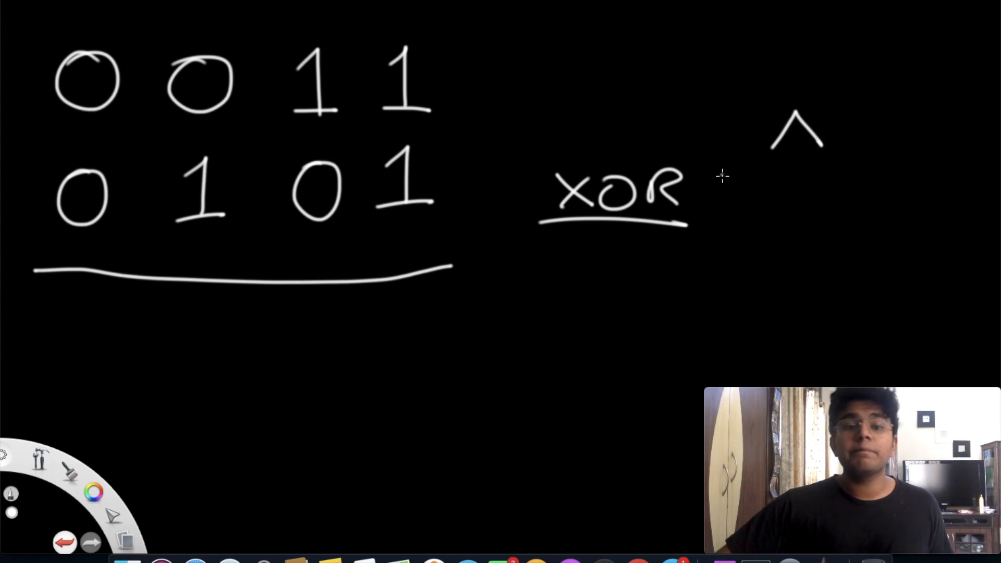
mouse_move(412, 162)
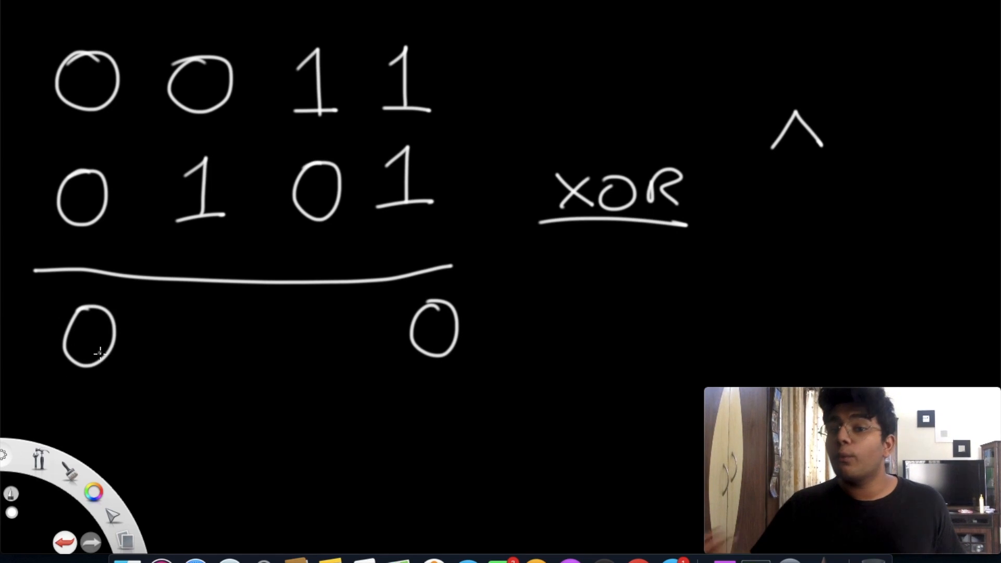
mouse_move(63, 401)
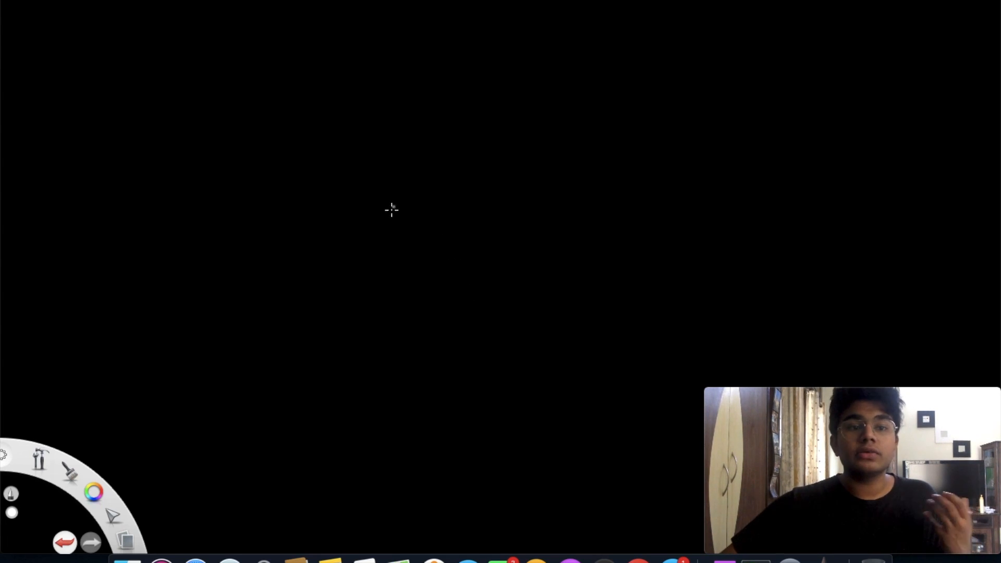
mouse_move(81, 59)
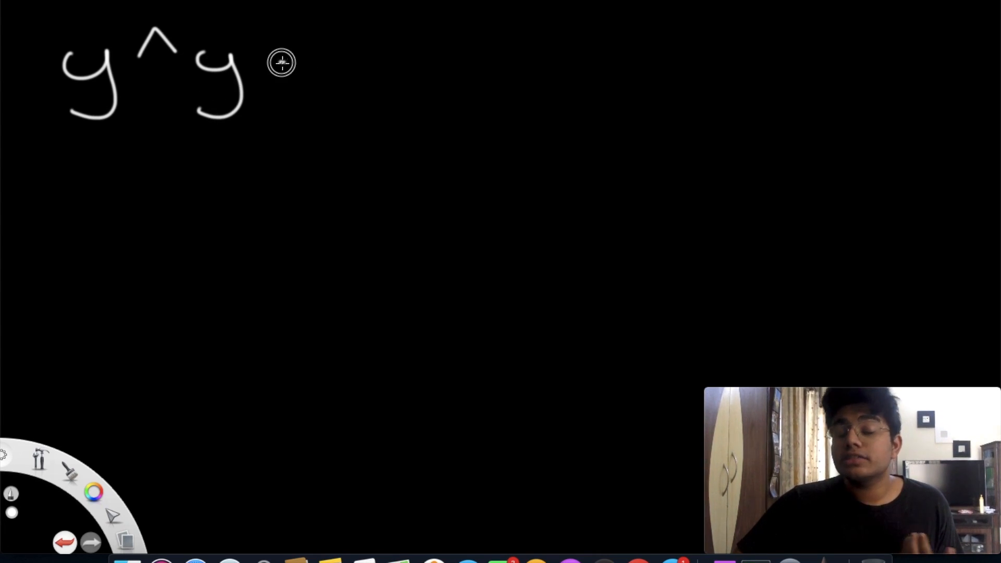
- Write y^y = 0 on the fresh canvas and remove the stray digit 1
drag(281, 67, 374, 73)
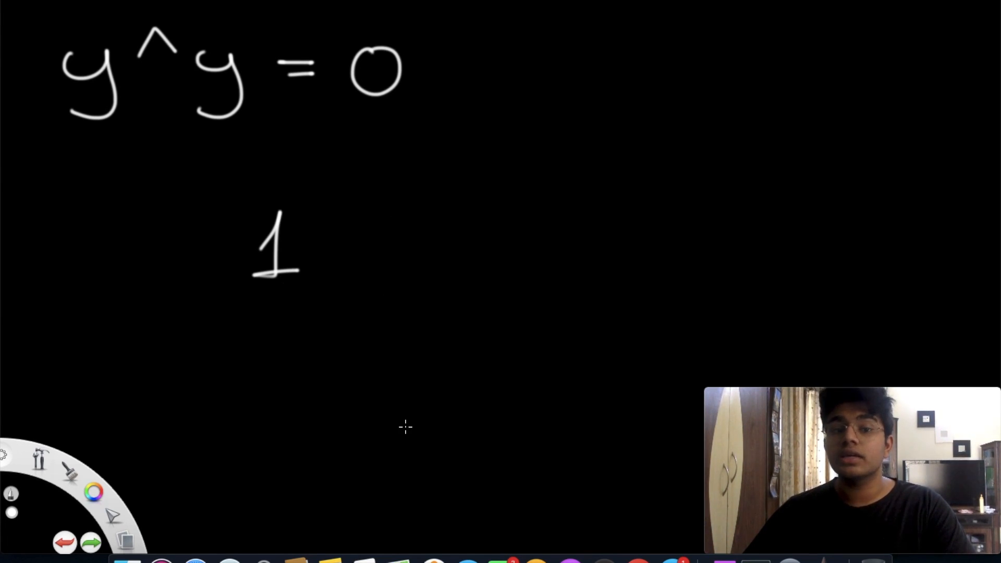
click(64, 542)
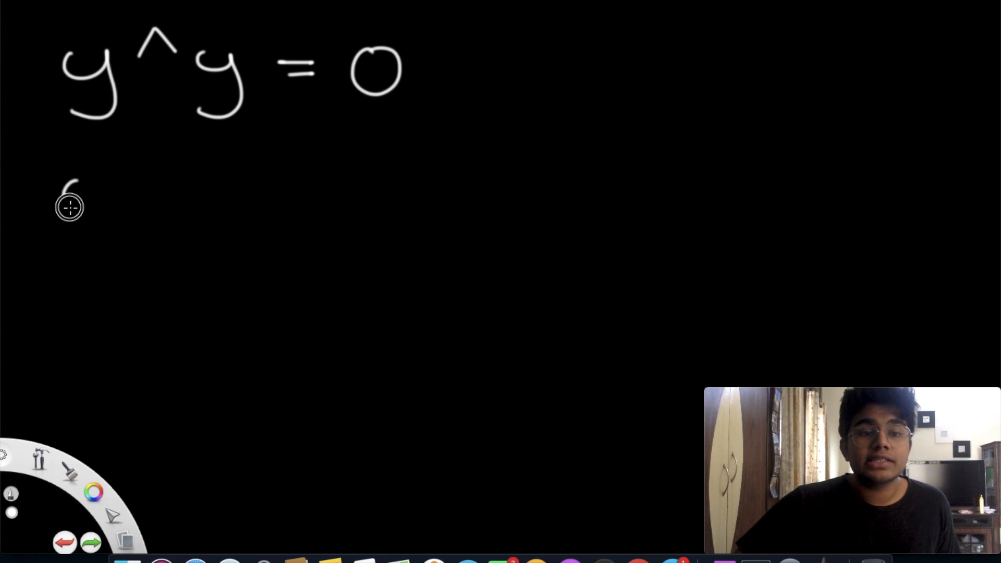
- Write the quoted string "ab" beneath the y^y = 0 rule
drag(71, 191, 191, 224)
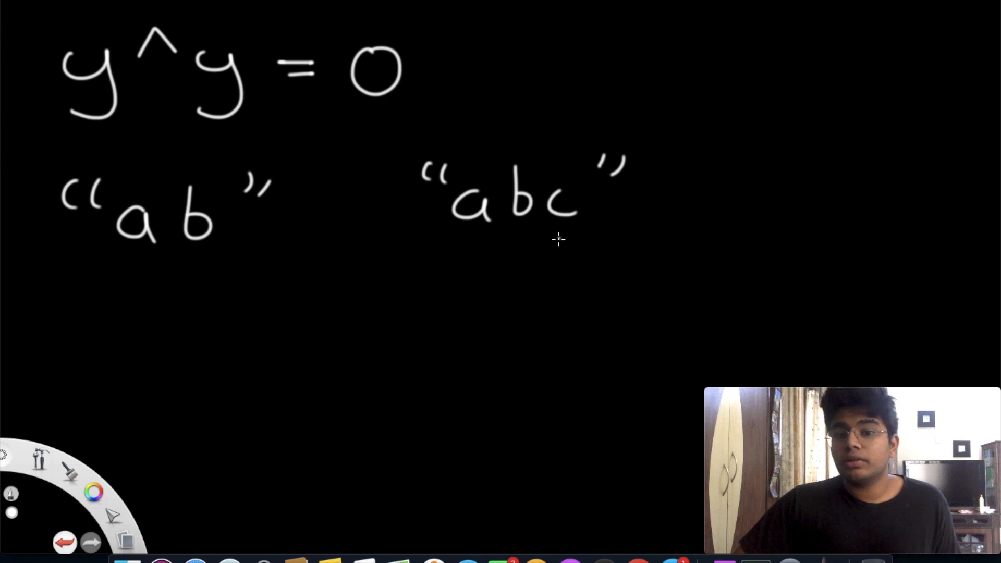
mouse_move(535, 247)
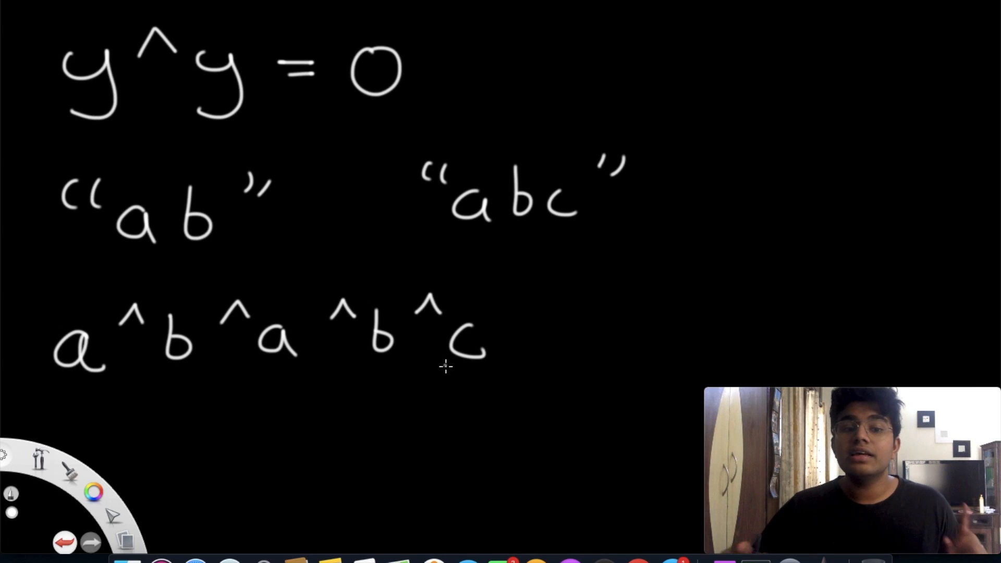
mouse_move(224, 282)
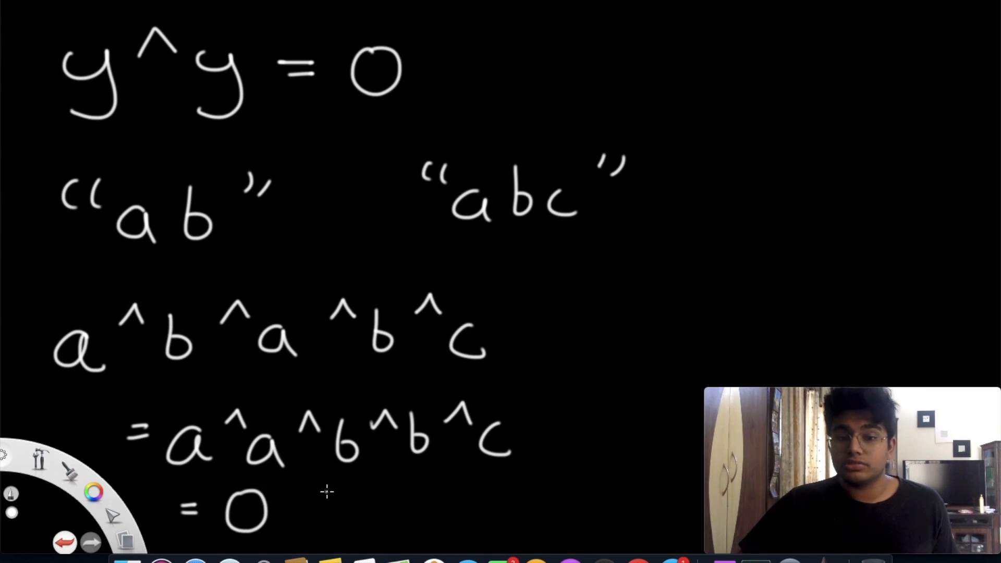
mouse_move(406, 415)
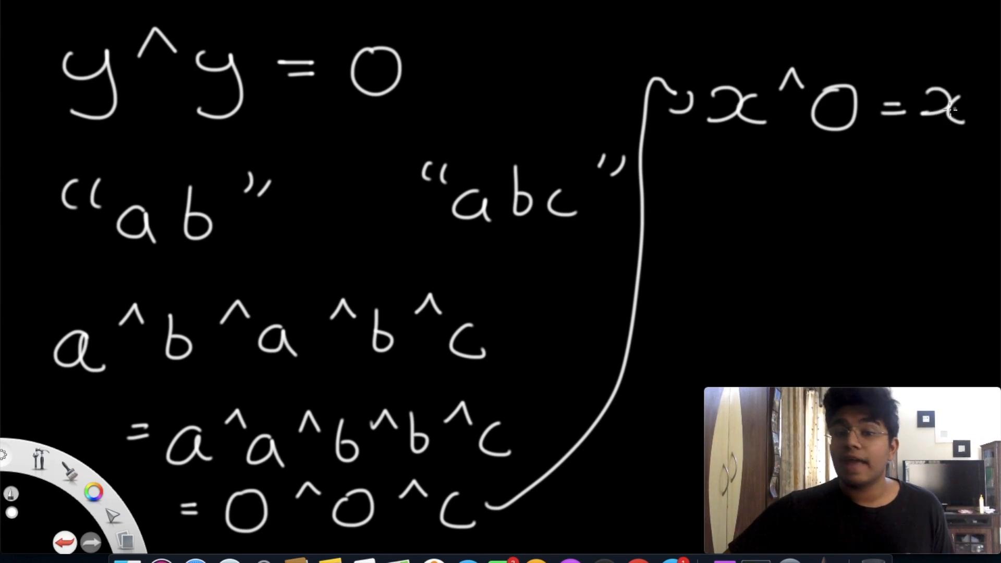
mouse_move(540, 481)
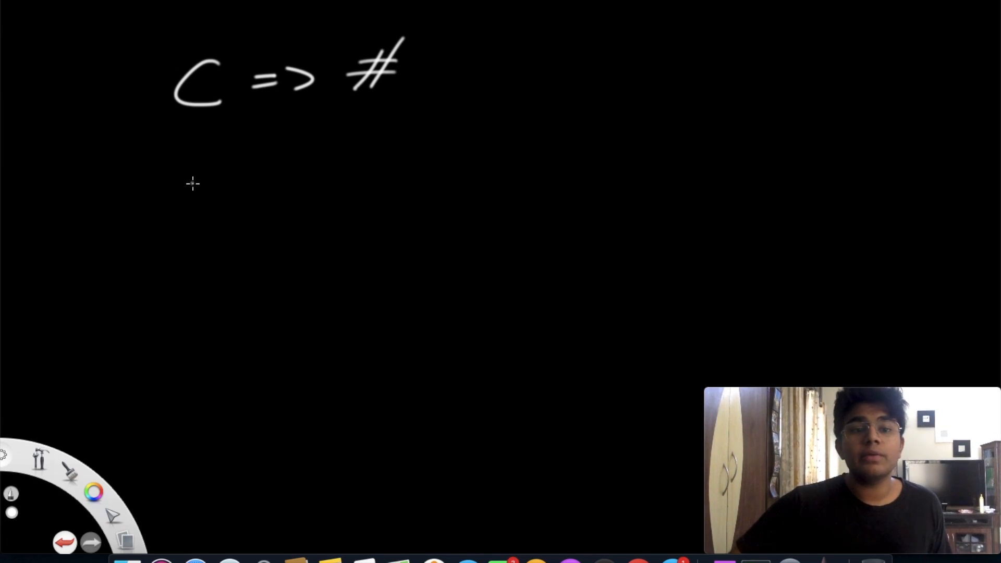
- Extend the c => # note showing a character maps to a number
drag(182, 185, 275, 185)
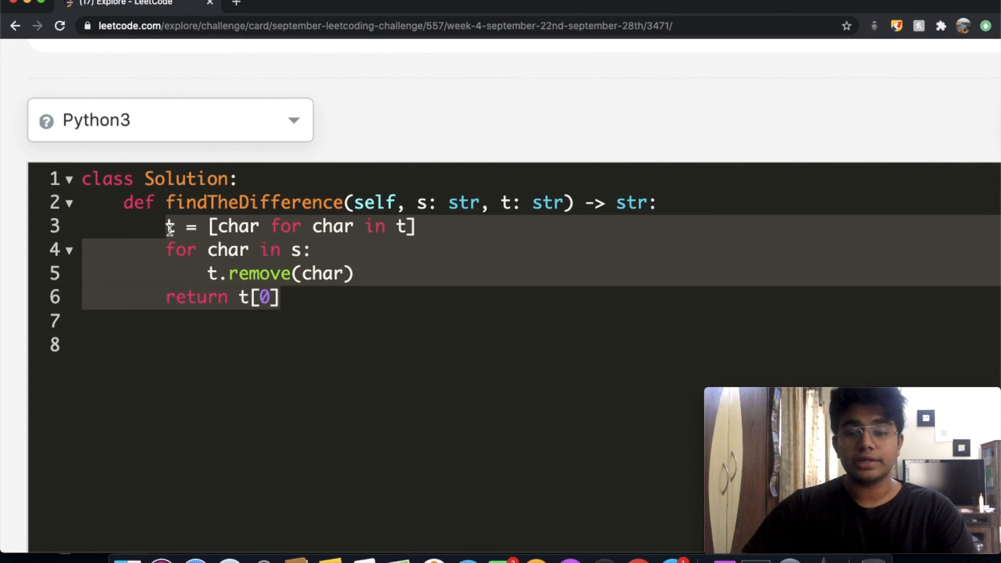
- Start with diff = 0 and a for loop over each char in s
text(diff = 0)
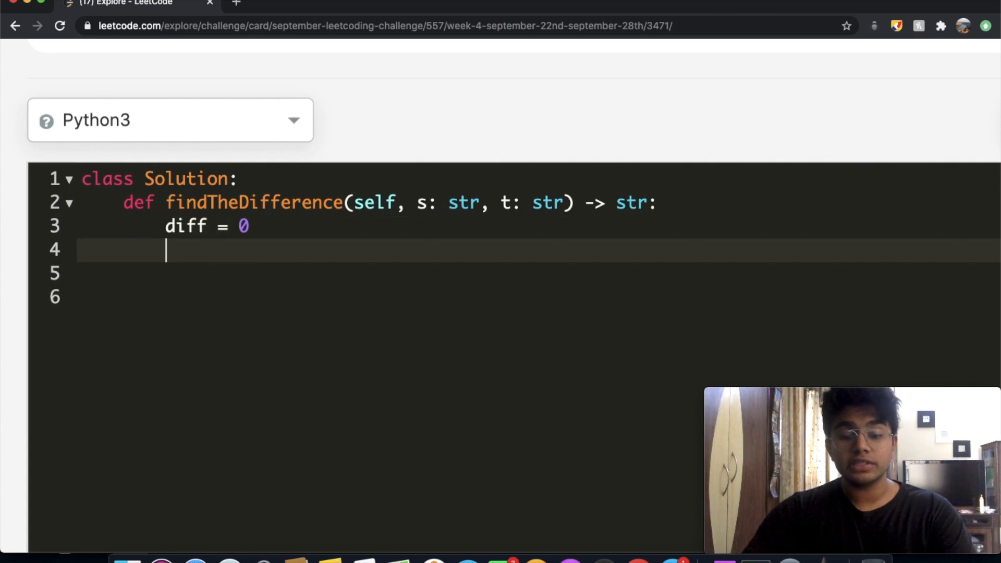
text(fo)
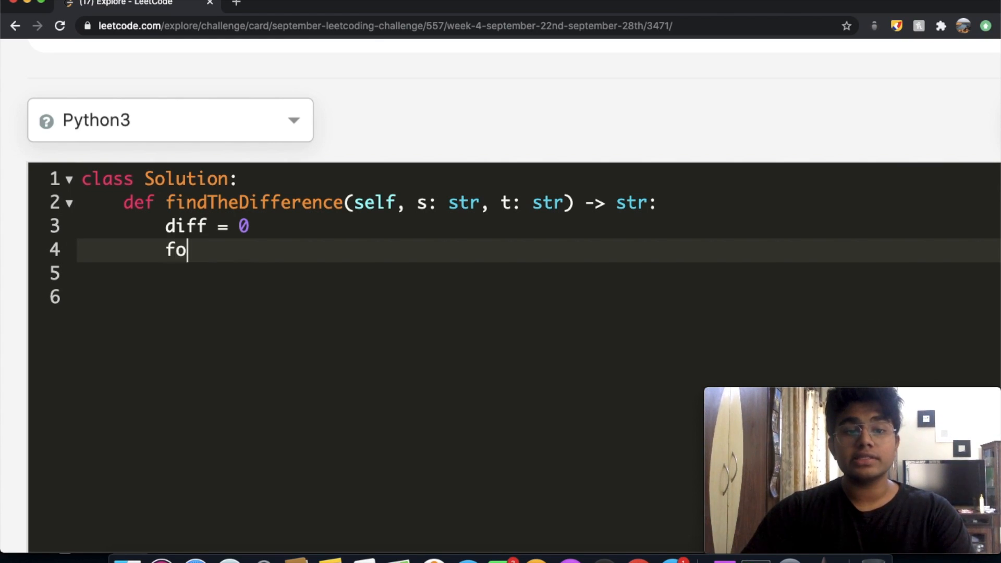
text(r)
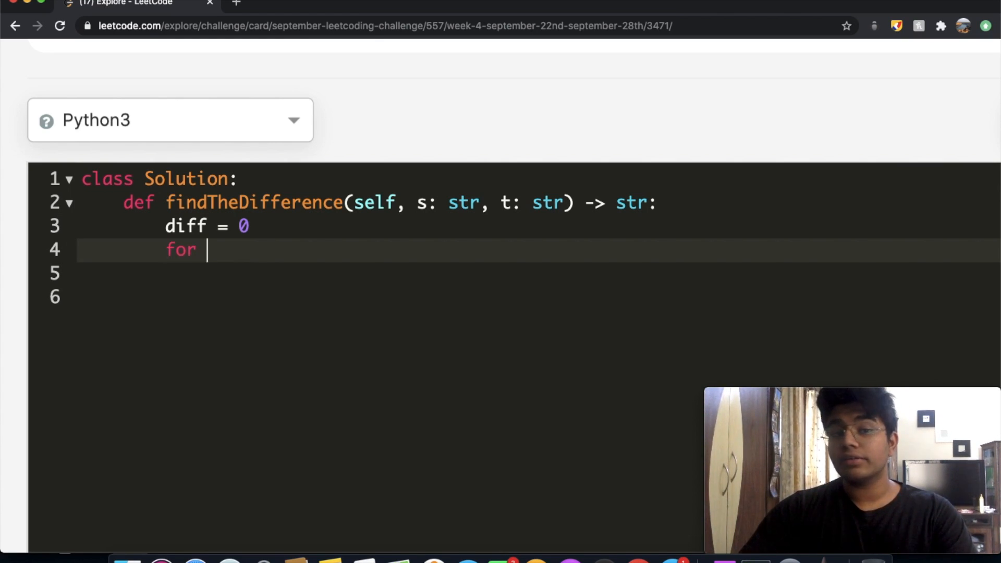
text(cah)
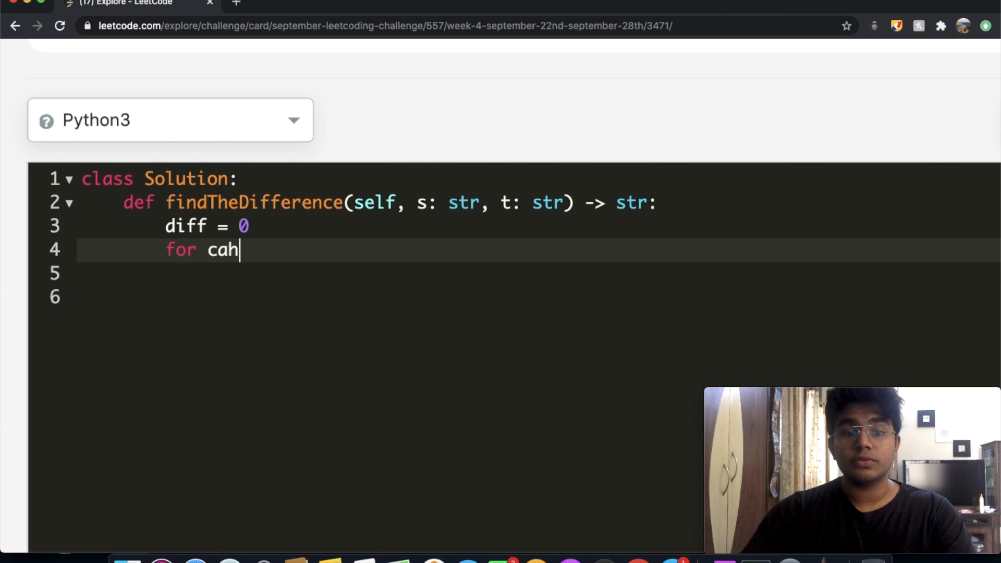
text(r o)
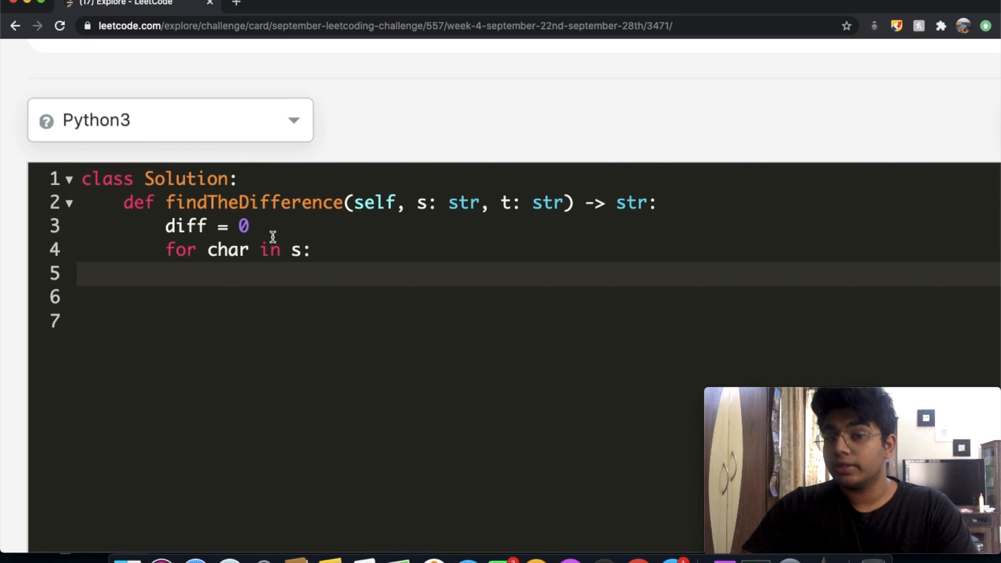
- Inside the loop, assign diff = ord(char), deleting the repeated diff
text(ord)
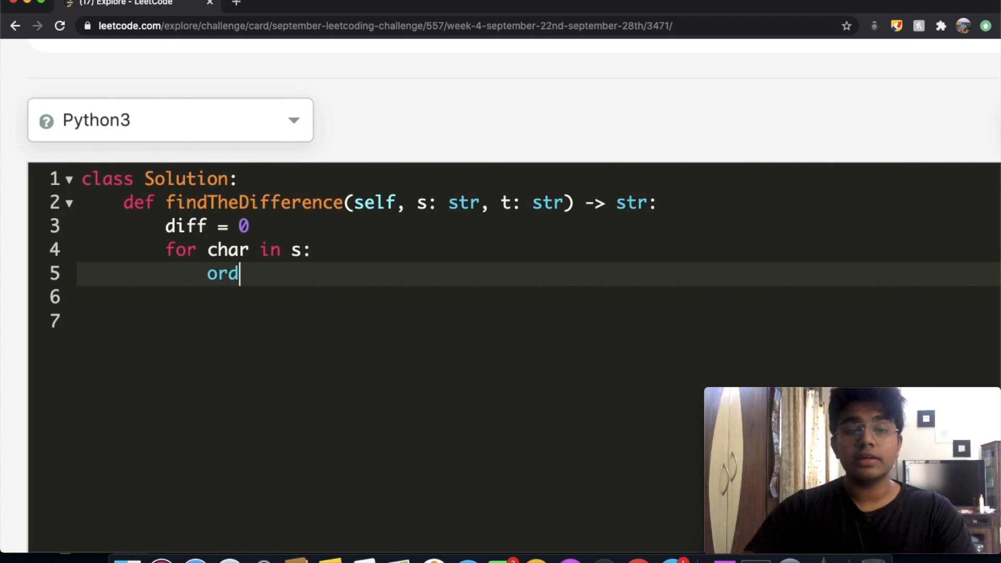
text(())
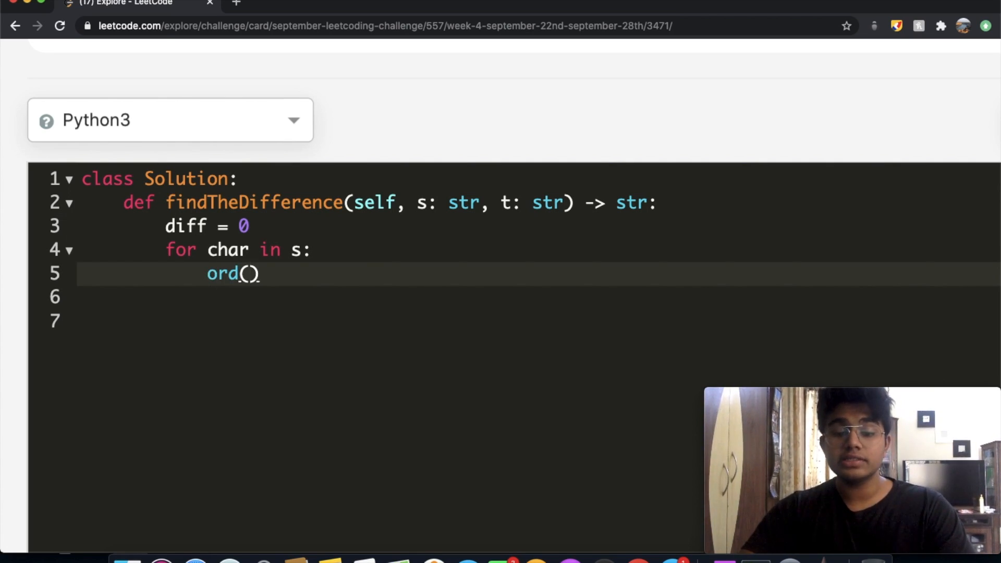
text(char)
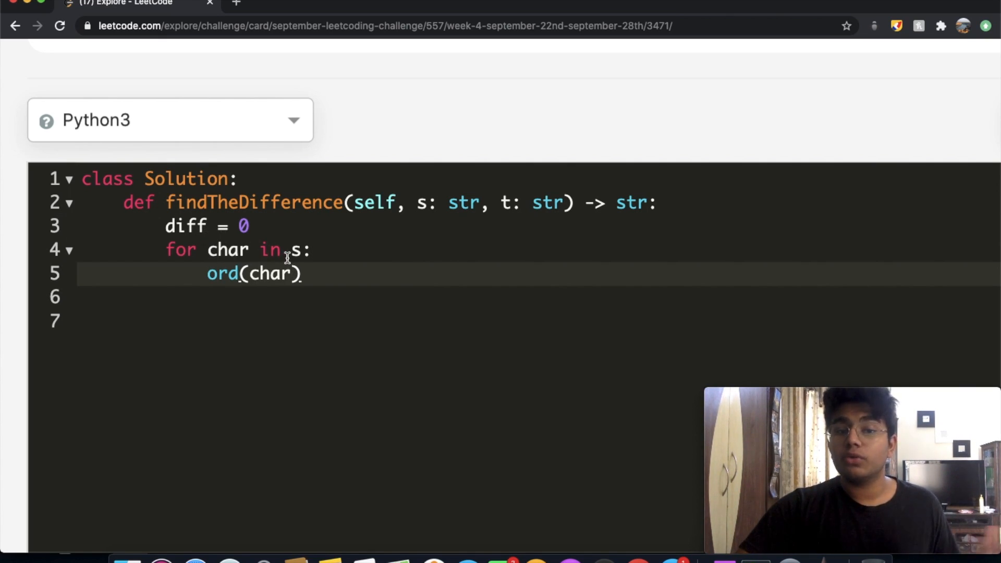
mouse_move(208, 264)
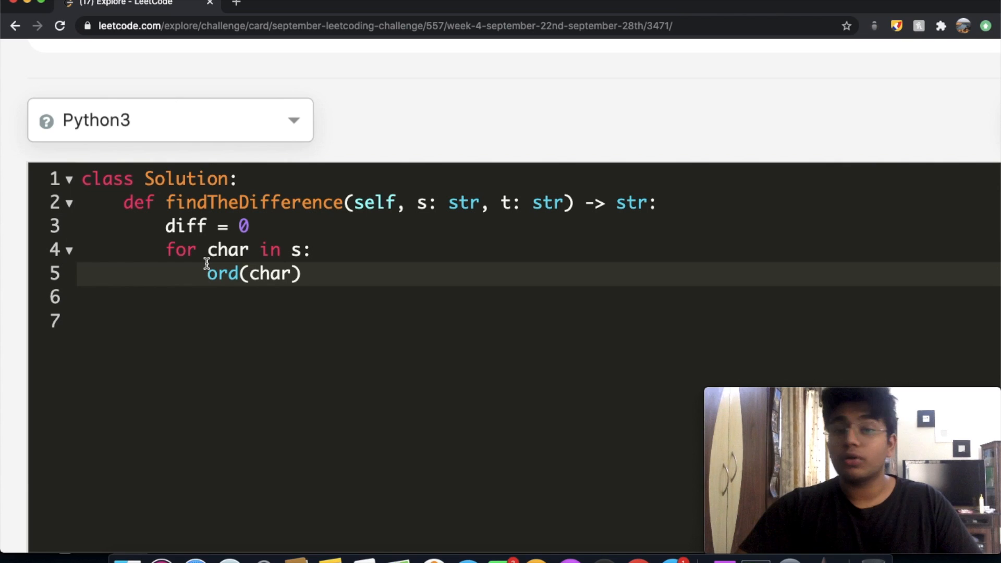
text(diff = diff ^)
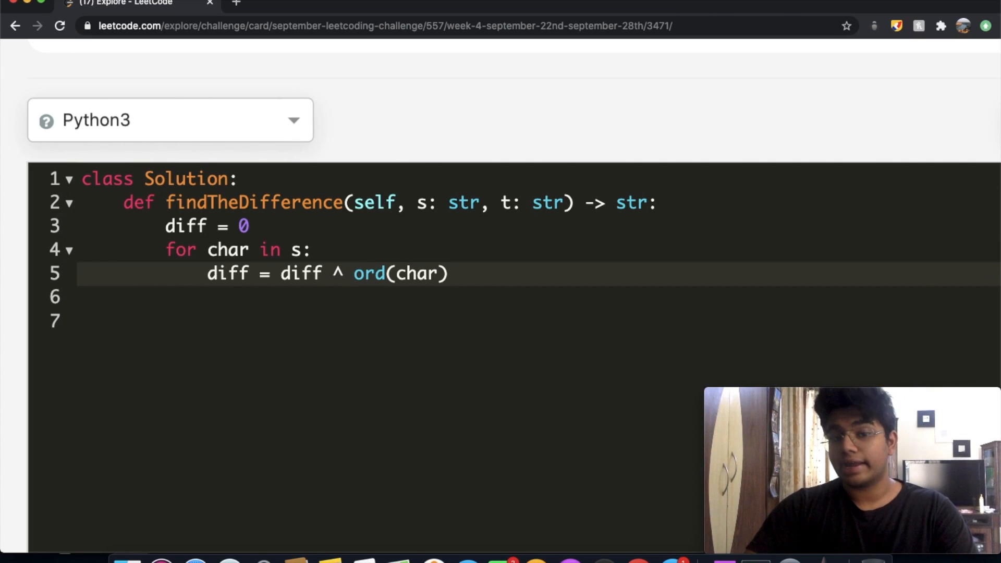
key(Backspace)
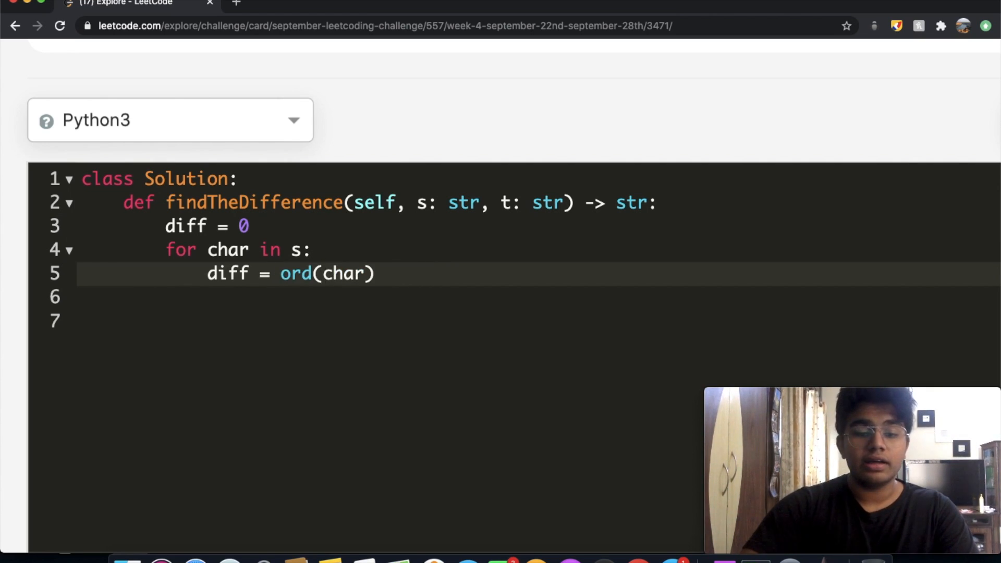
- Change the body to diff ^= ord(char) and add a second loop over t
text(^)
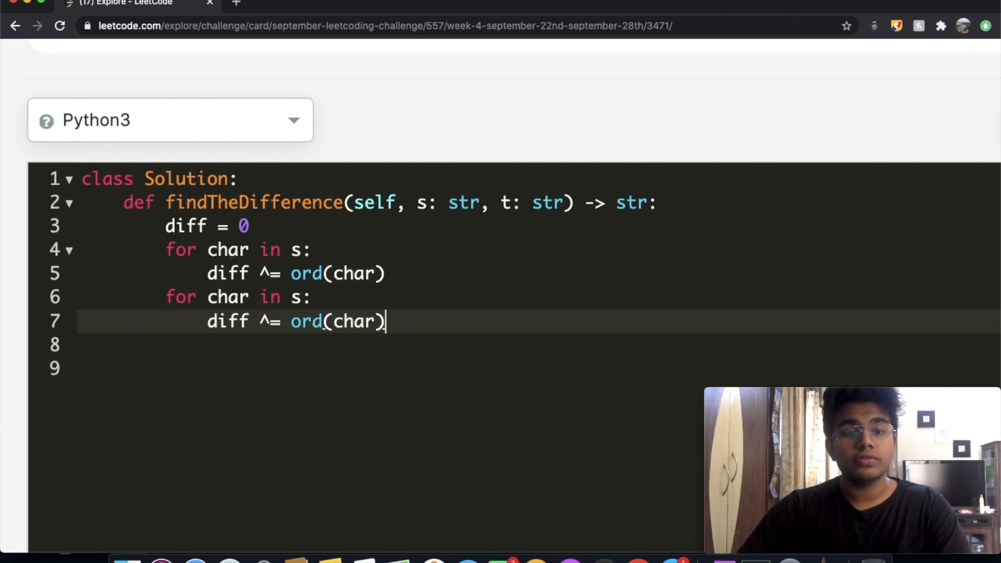
mouse_move(305, 235)
text( + )
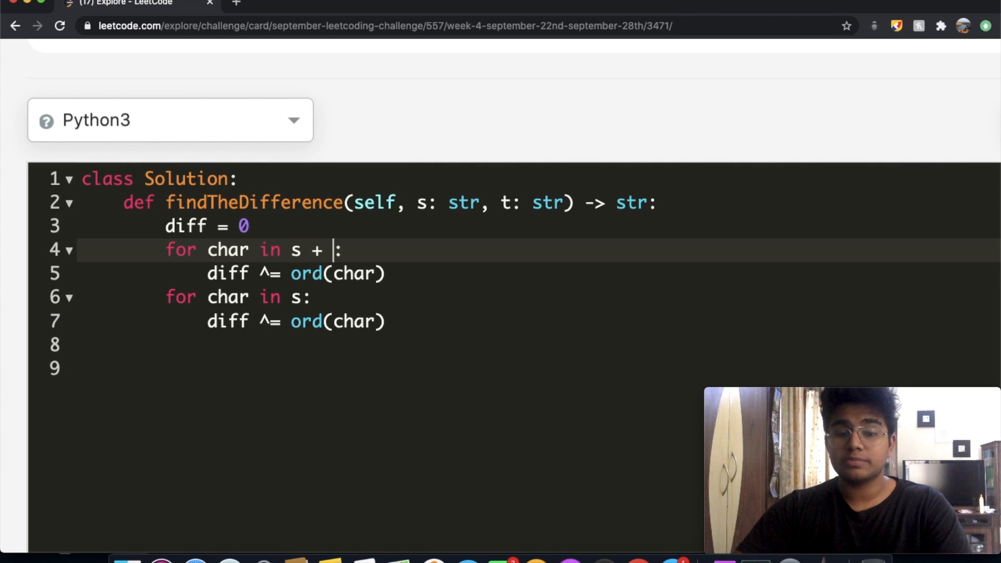
text(t)
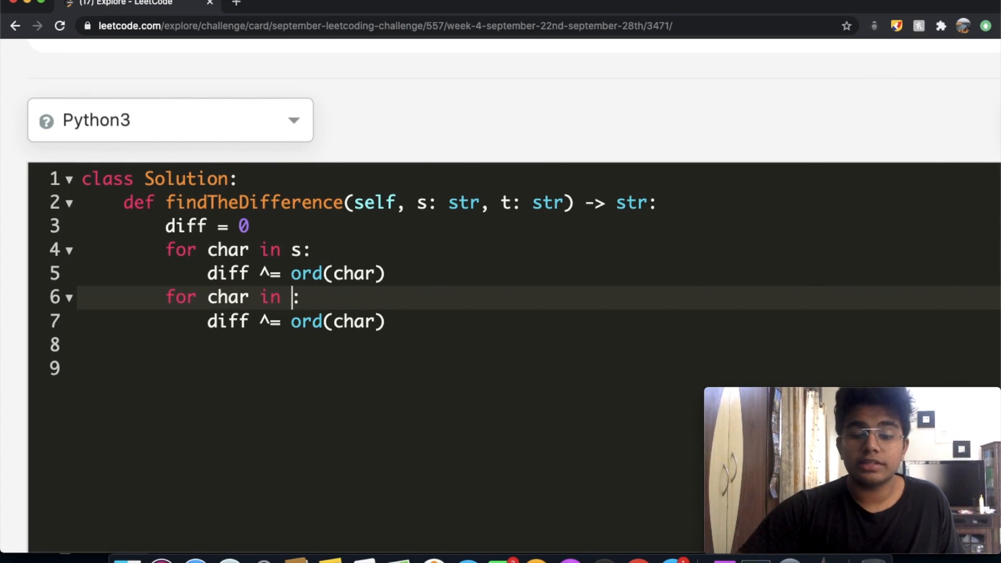
text(t)
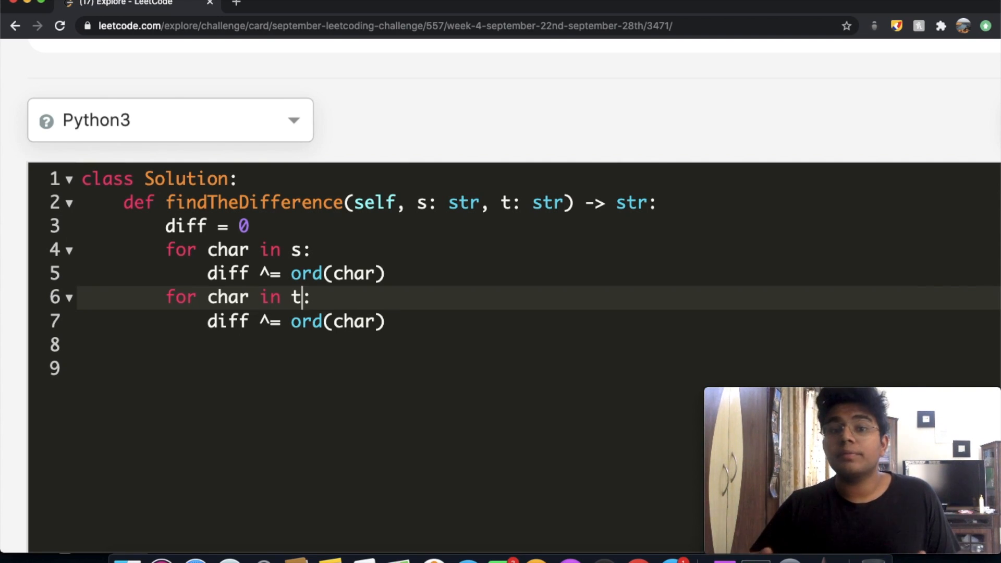
mouse_move(424, 330)
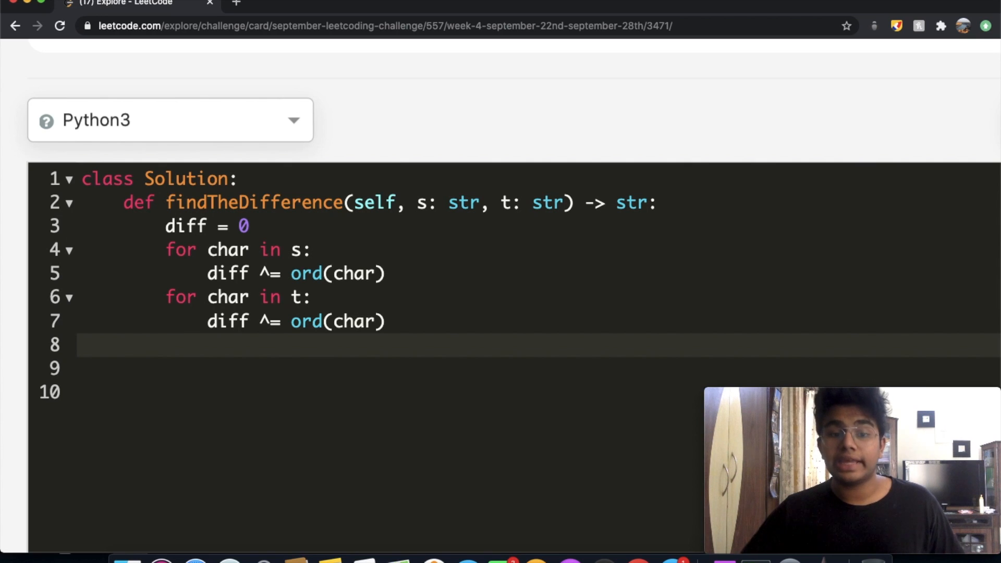
- Add return chr(diff) on line 8 after both loops
text(return)
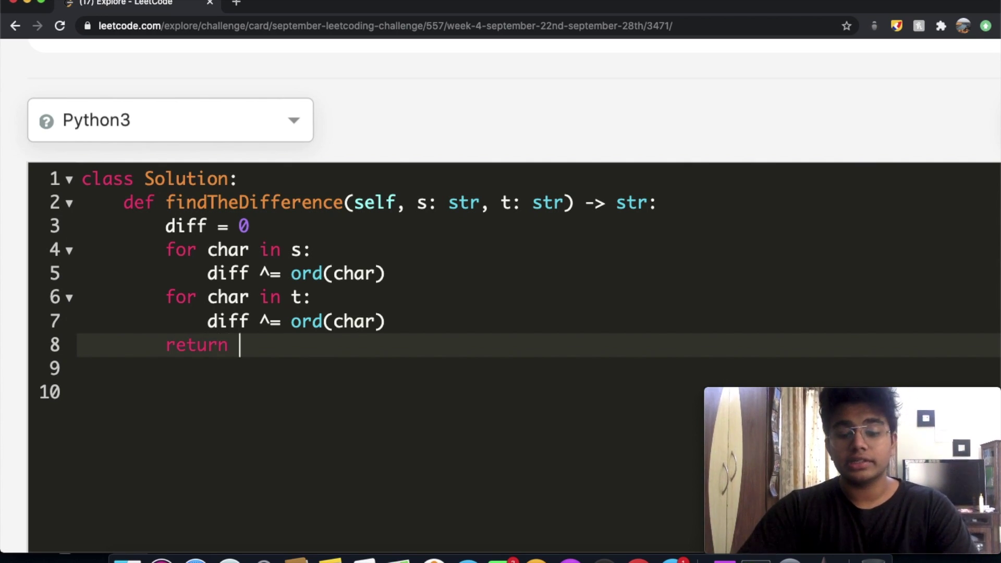
text(cha)
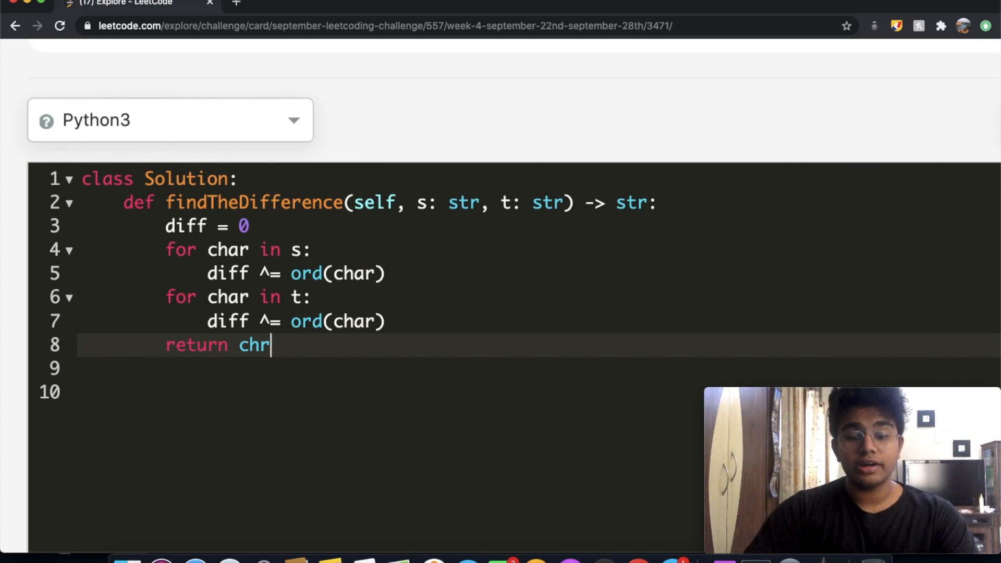
text(())
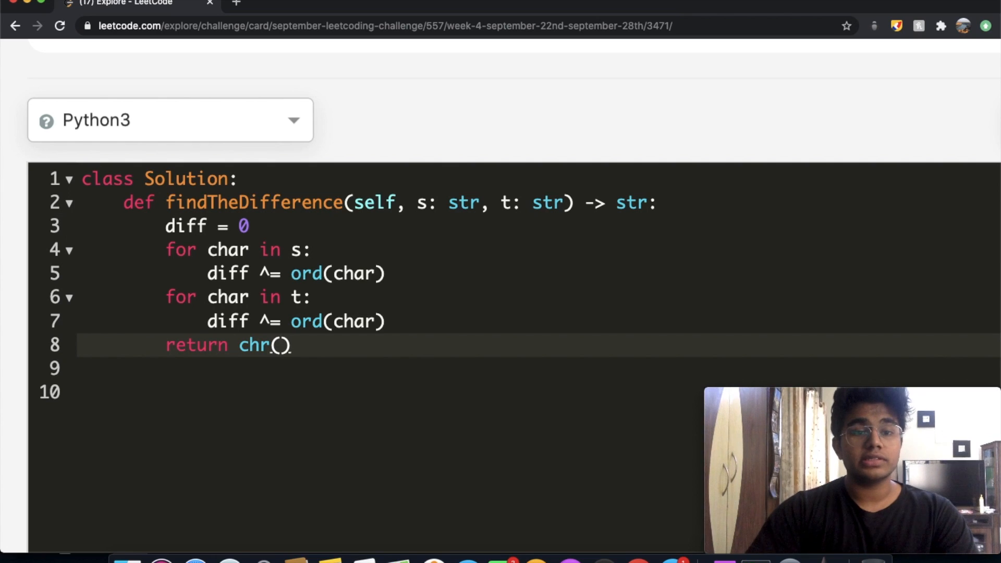
text(diff)
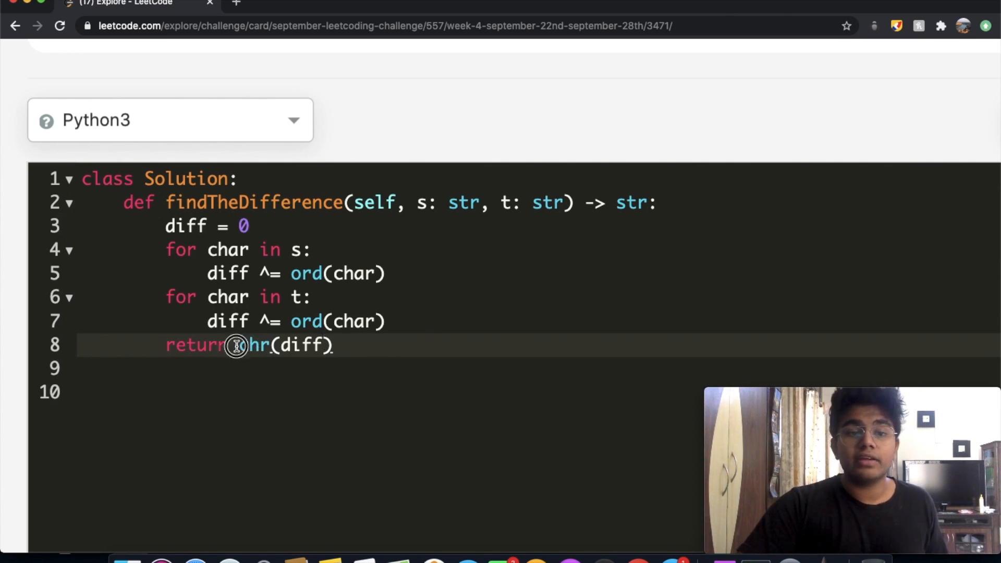
scroll(down, 3)
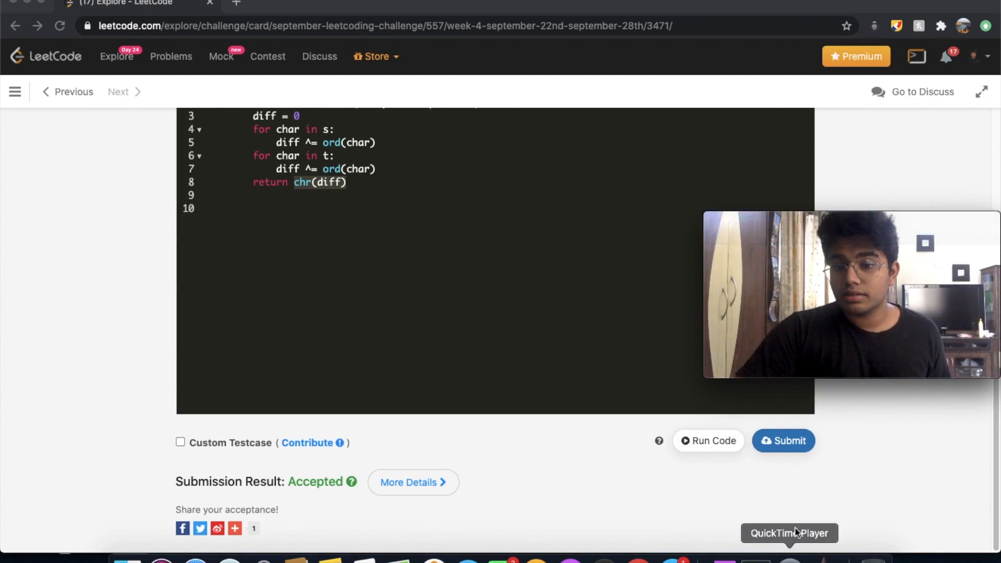
- Submit the XOR solution and scroll to the Accepted submission result
click(783, 440)
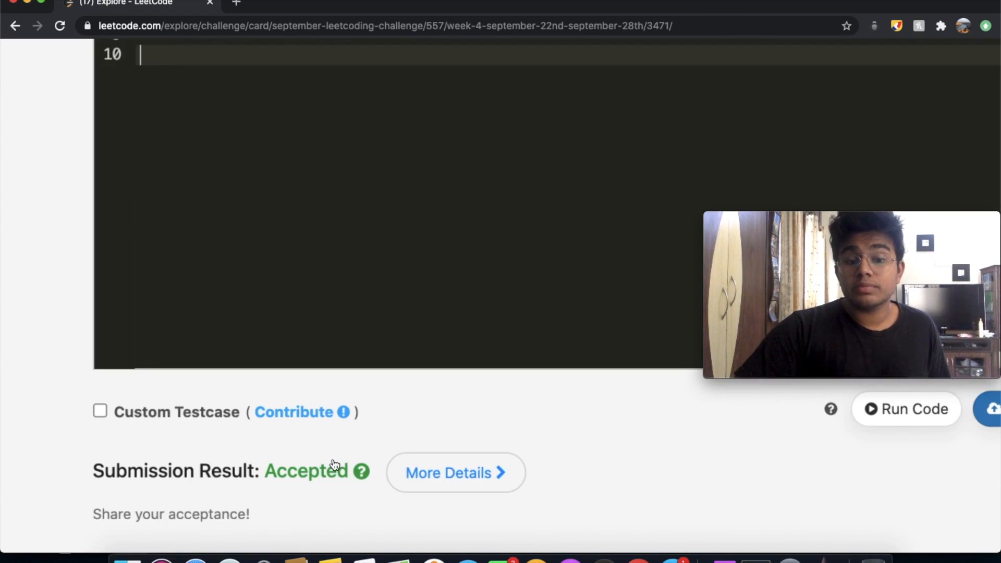
scroll(down, 3)
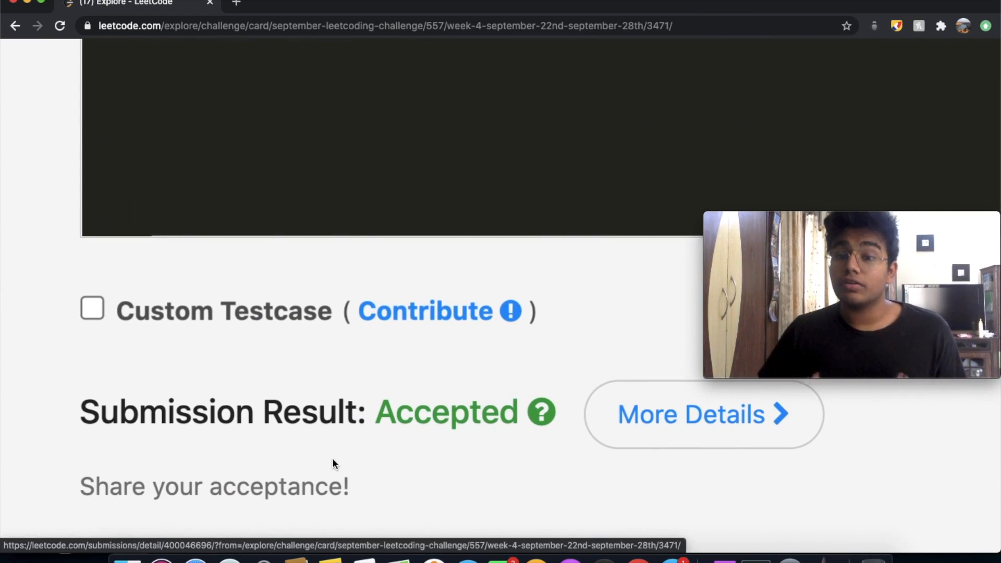